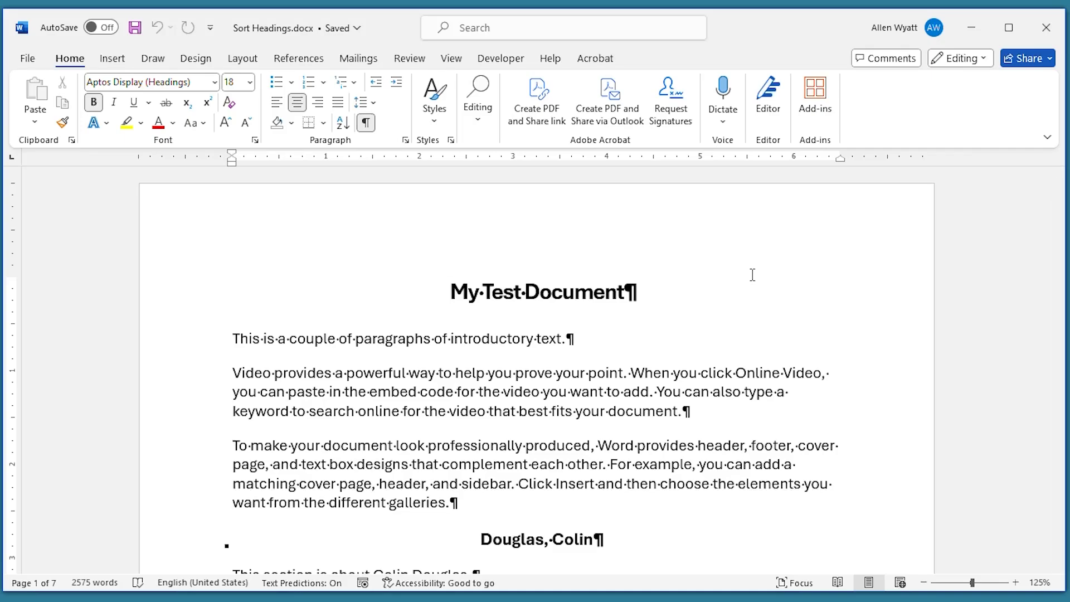
# Step: Switch to Outline view showing only Level 1, listing the seven Douglas names
pyautogui.click(450, 292)
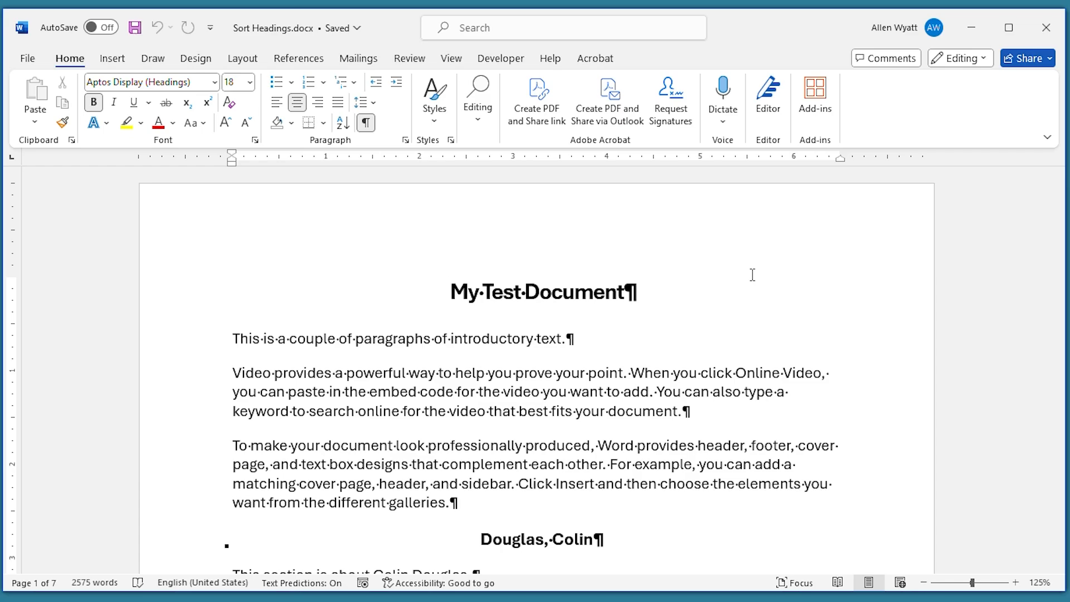
pyautogui.click(450, 293)
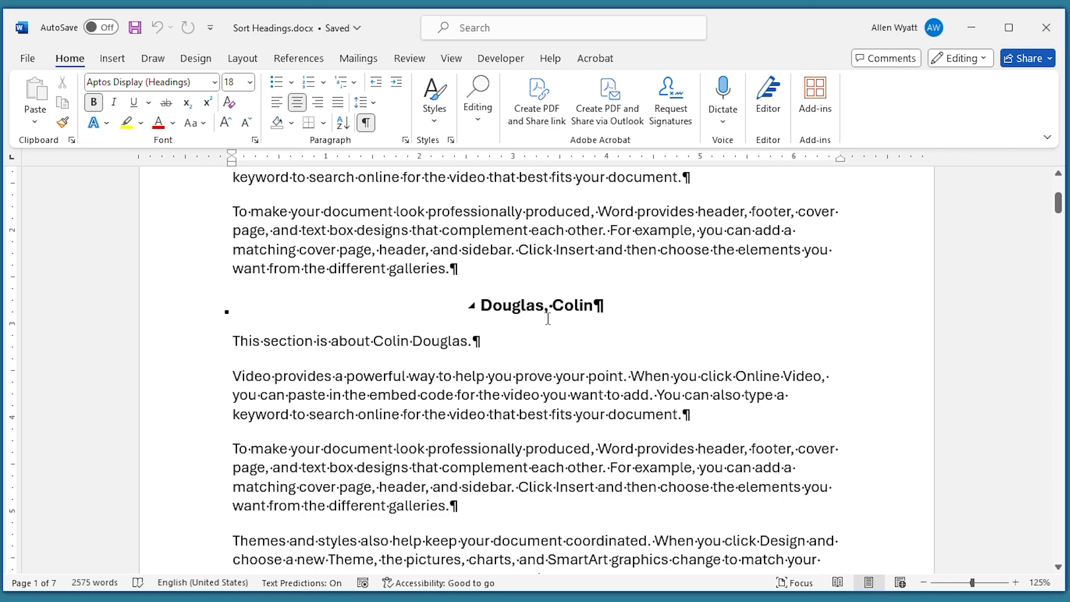
pyautogui.scroll(-3)
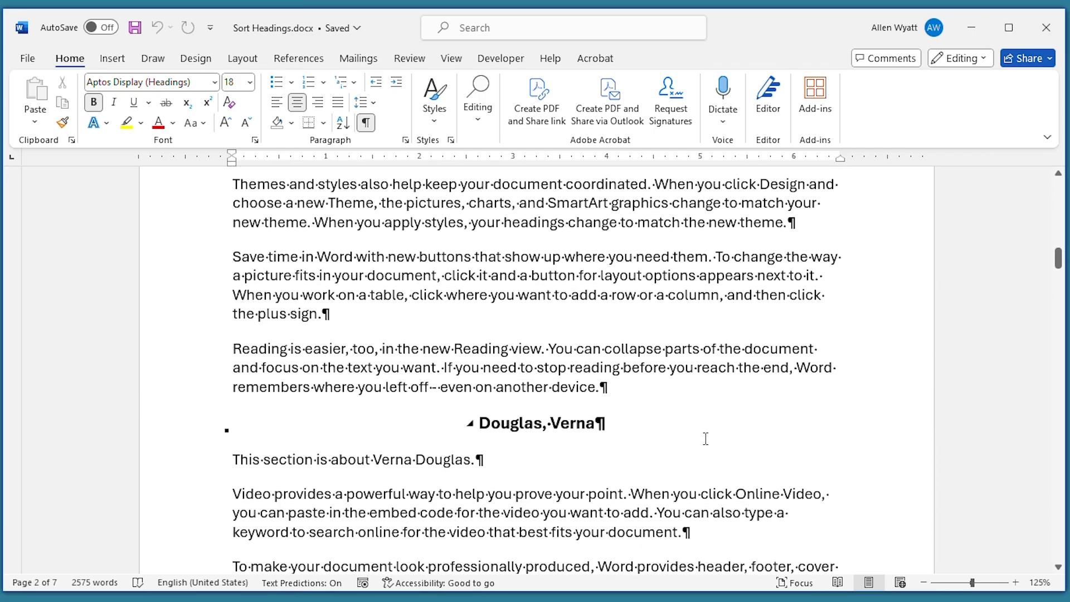
pyautogui.moveTo(468, 418)
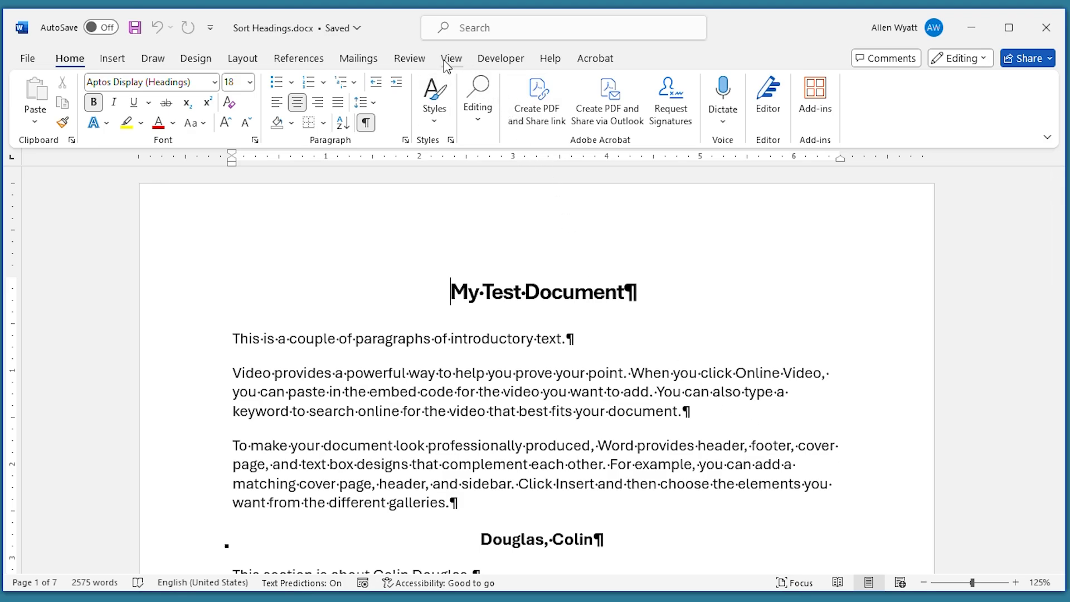
pyautogui.click(452, 58)
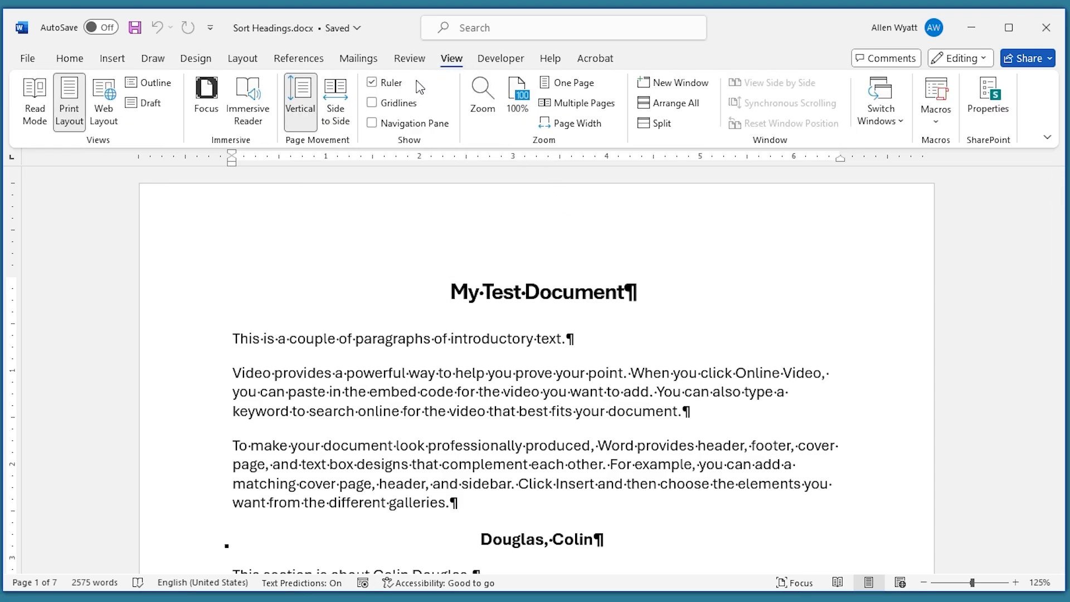
pyautogui.click(131, 82)
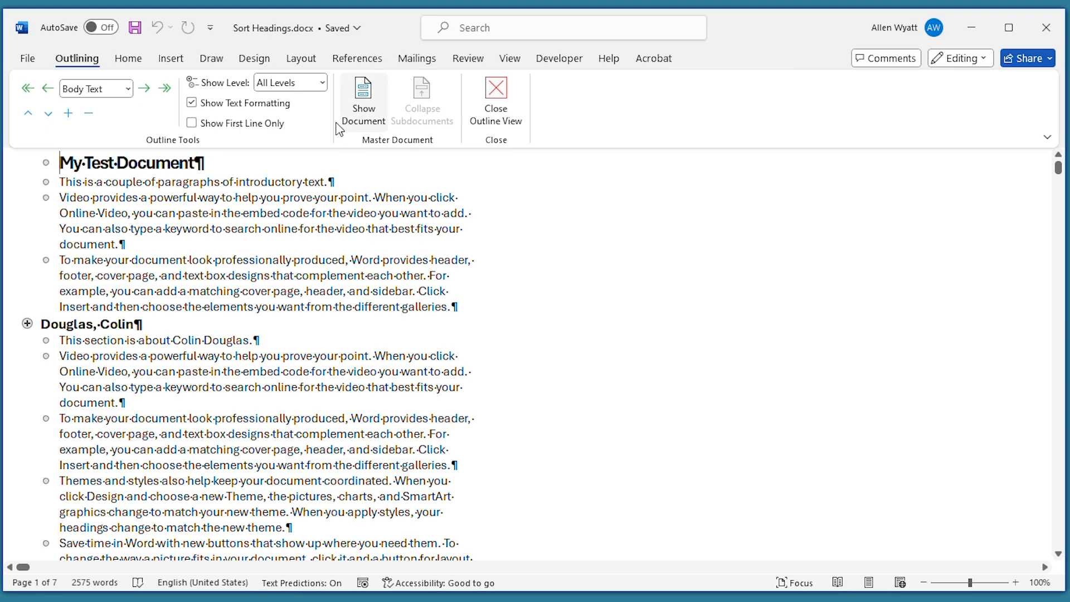
pyautogui.click(323, 82)
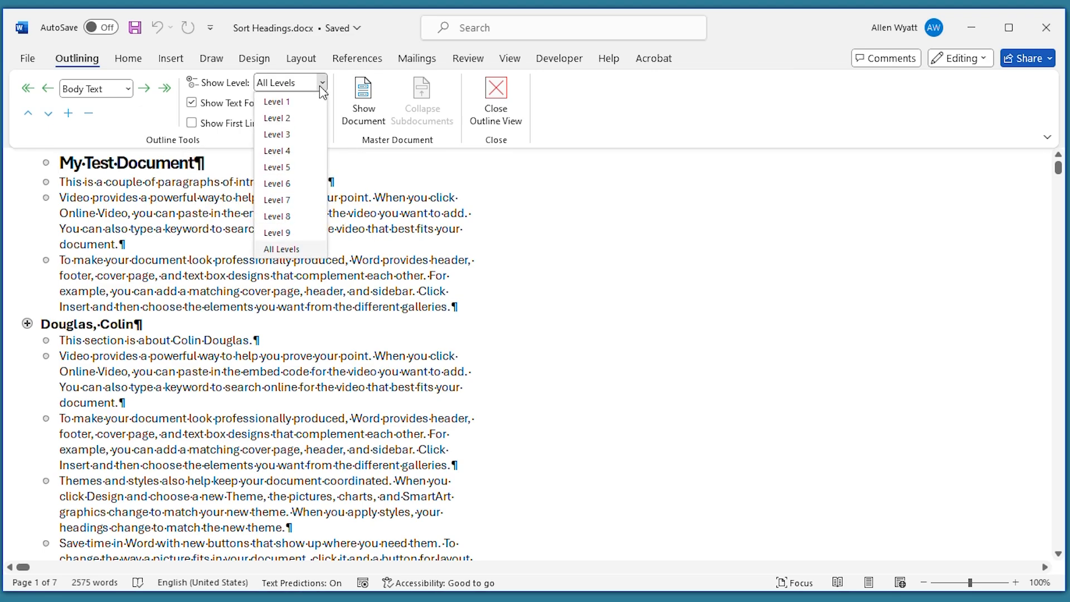
pyautogui.click(276, 101)
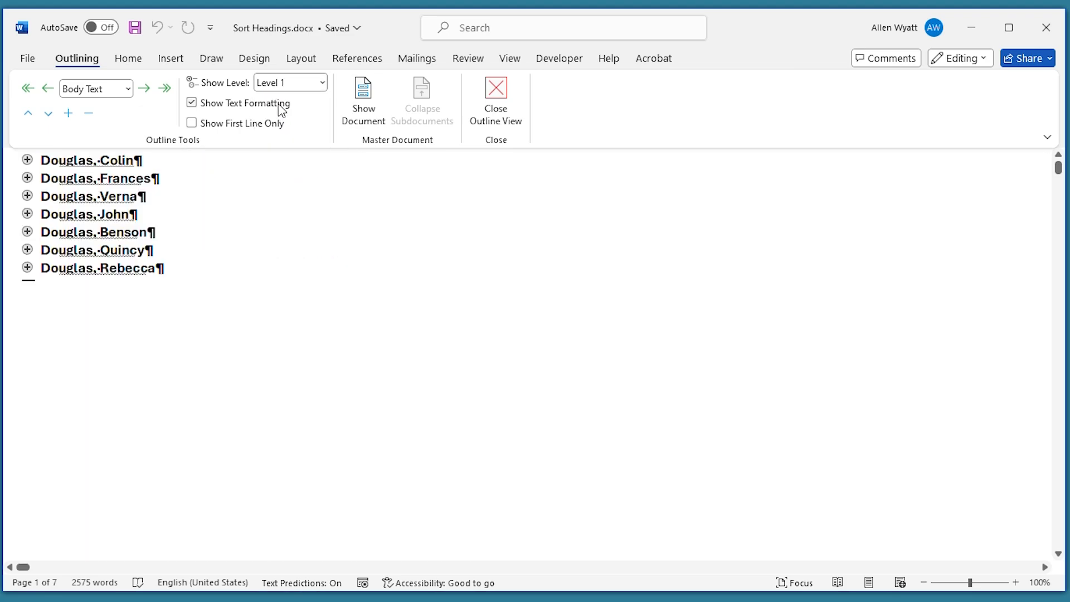
pyautogui.moveTo(142, 195)
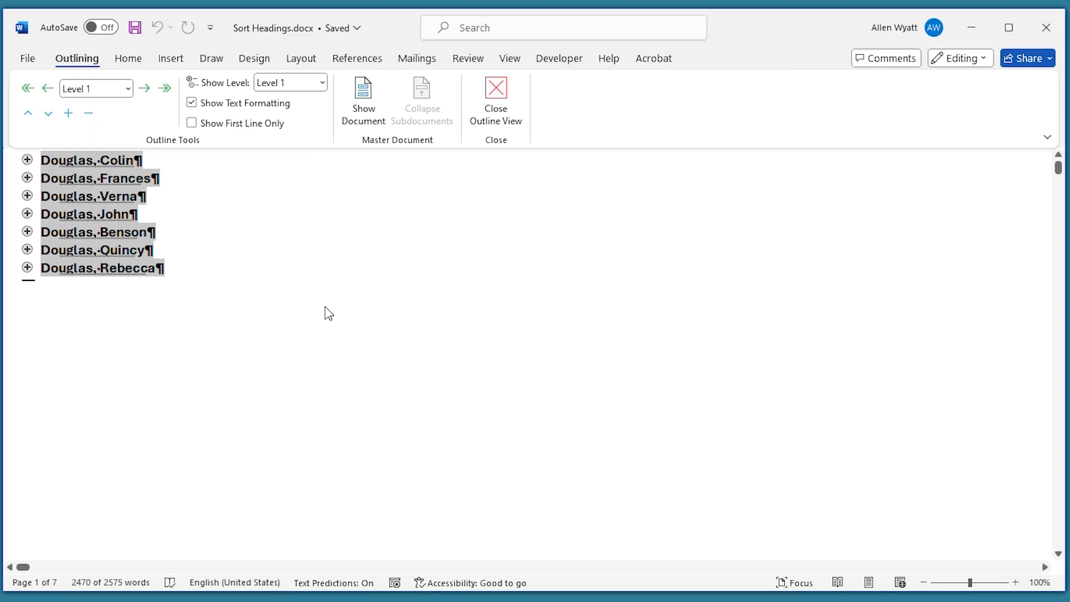
pyautogui.moveTo(129, 73)
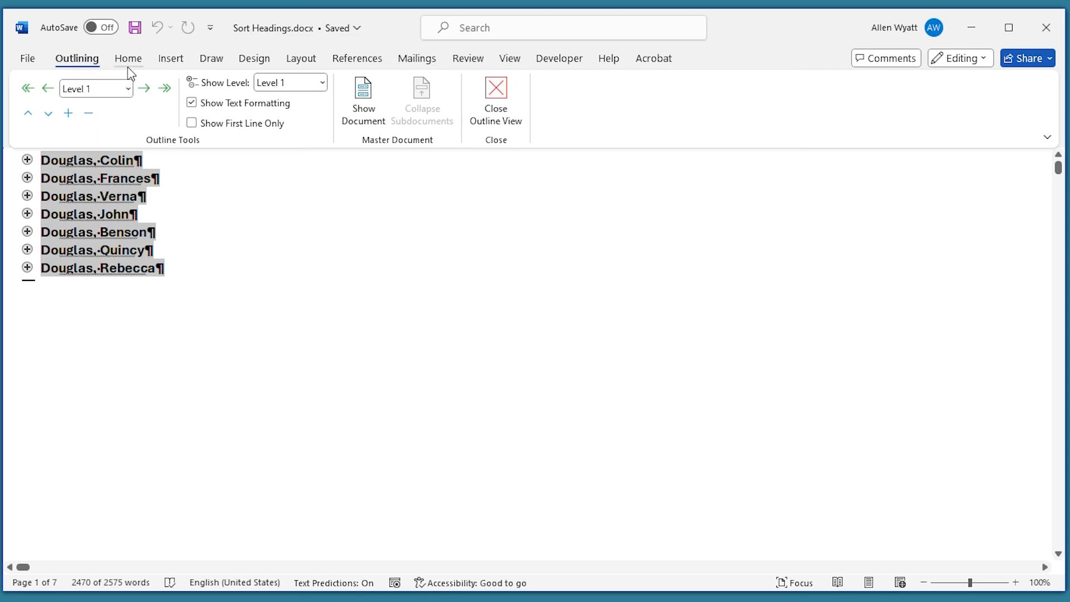
# Step: Open Sort Text and set it to sort by Headings, type Text, ascending
pyautogui.click(128, 58)
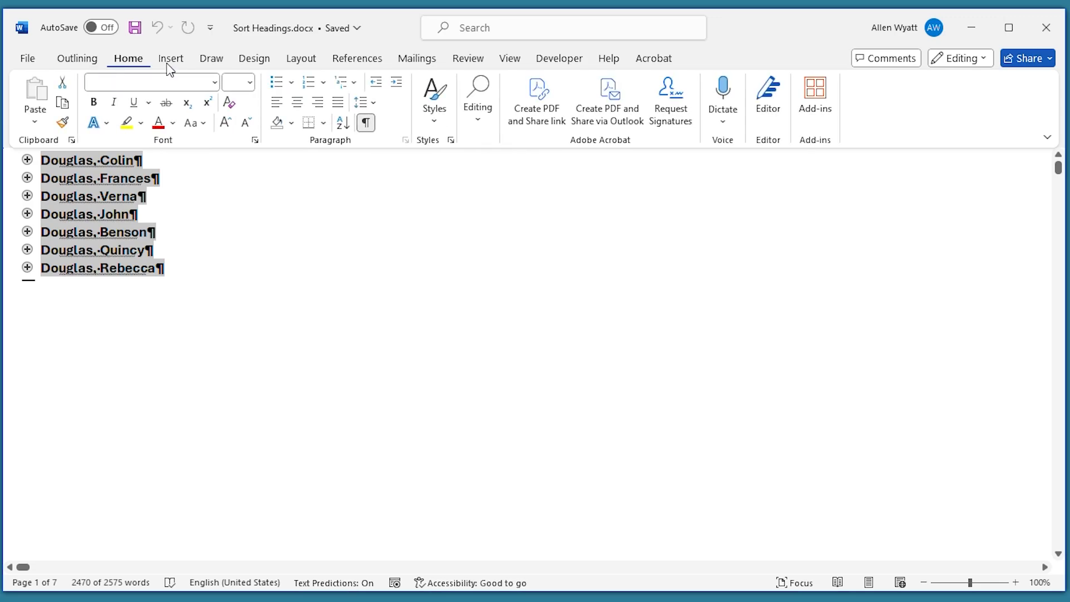
pyautogui.moveTo(340, 123)
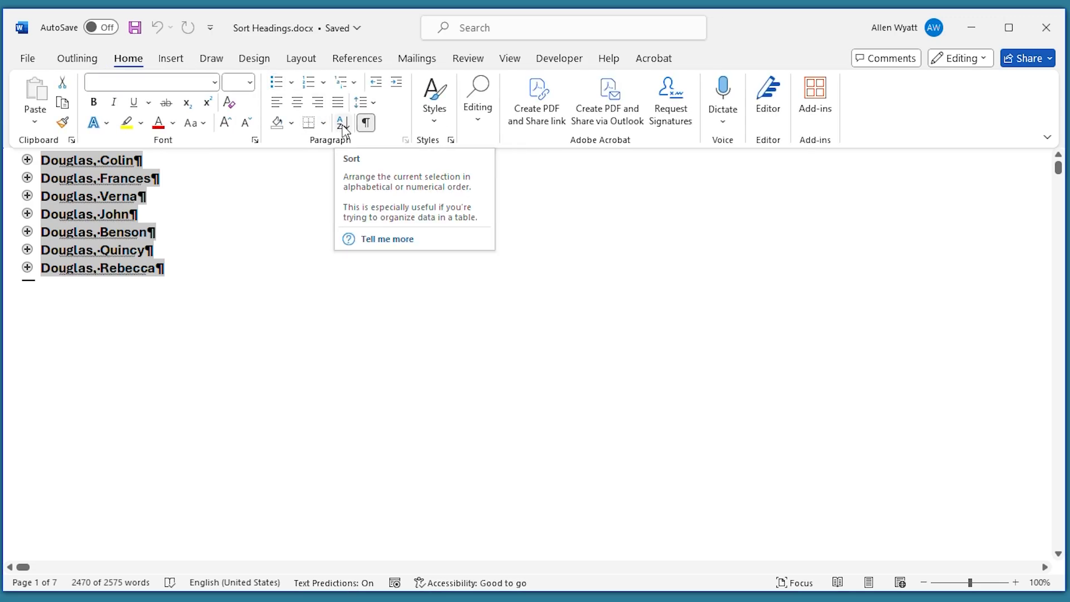
pyautogui.moveTo(347, 127)
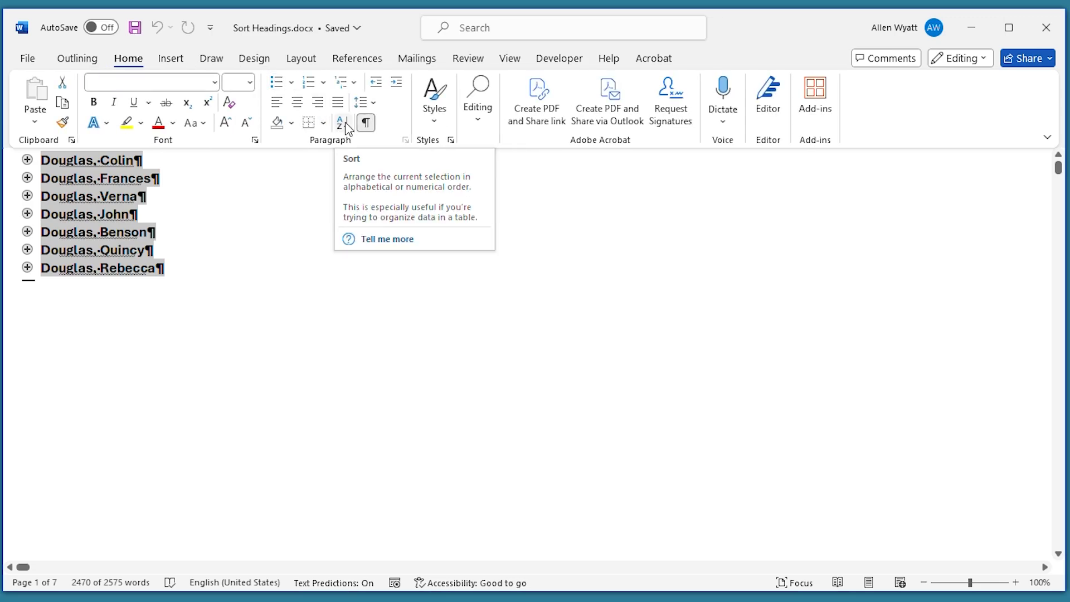
pyautogui.click(340, 123)
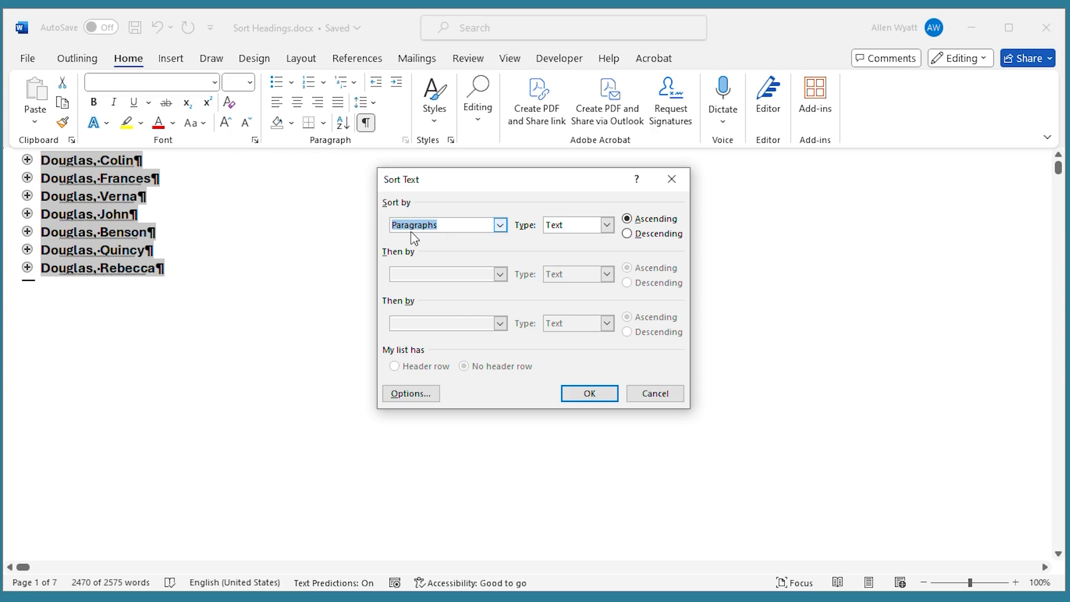
pyautogui.moveTo(436, 239)
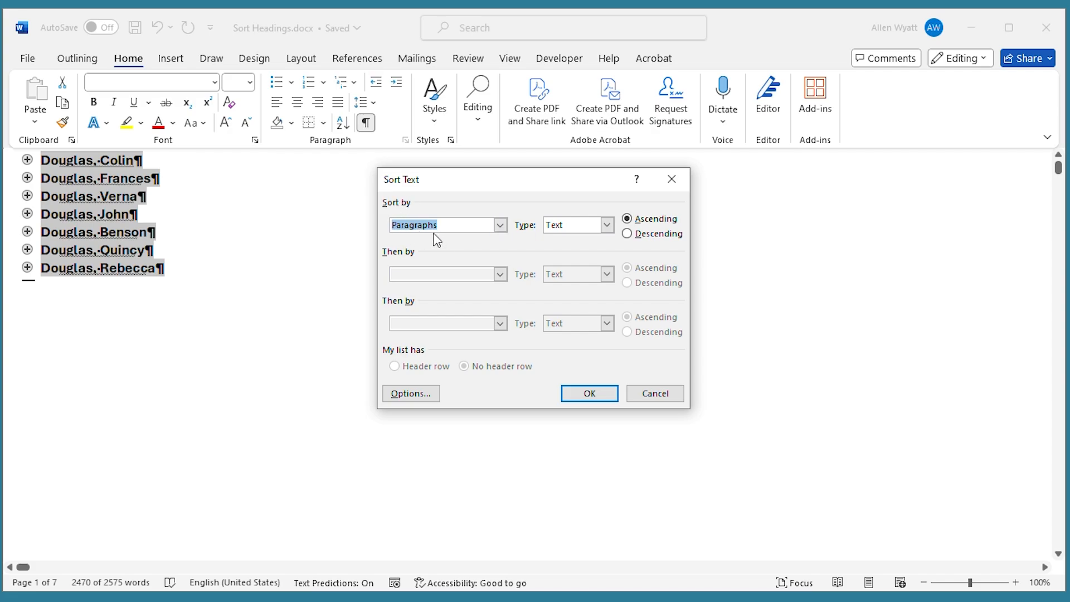
pyautogui.moveTo(474, 250)
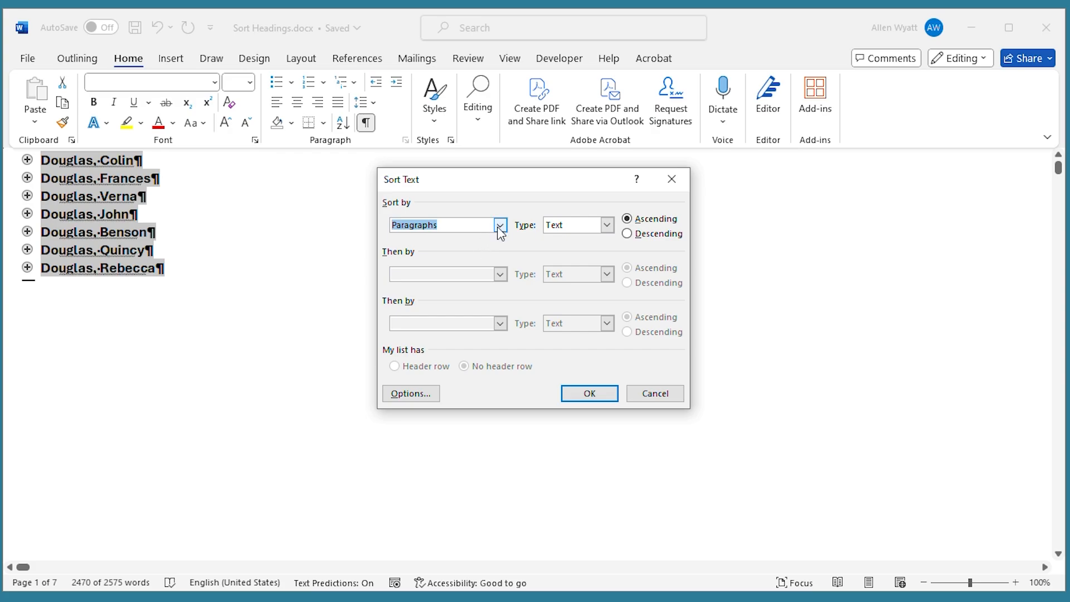
pyautogui.click(499, 224)
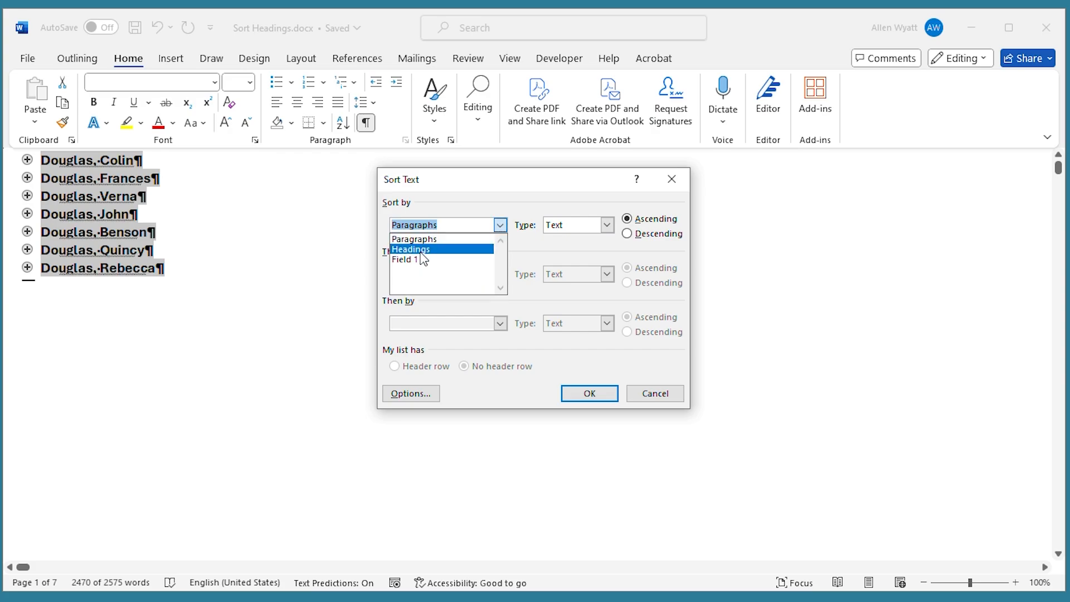
pyautogui.click(411, 248)
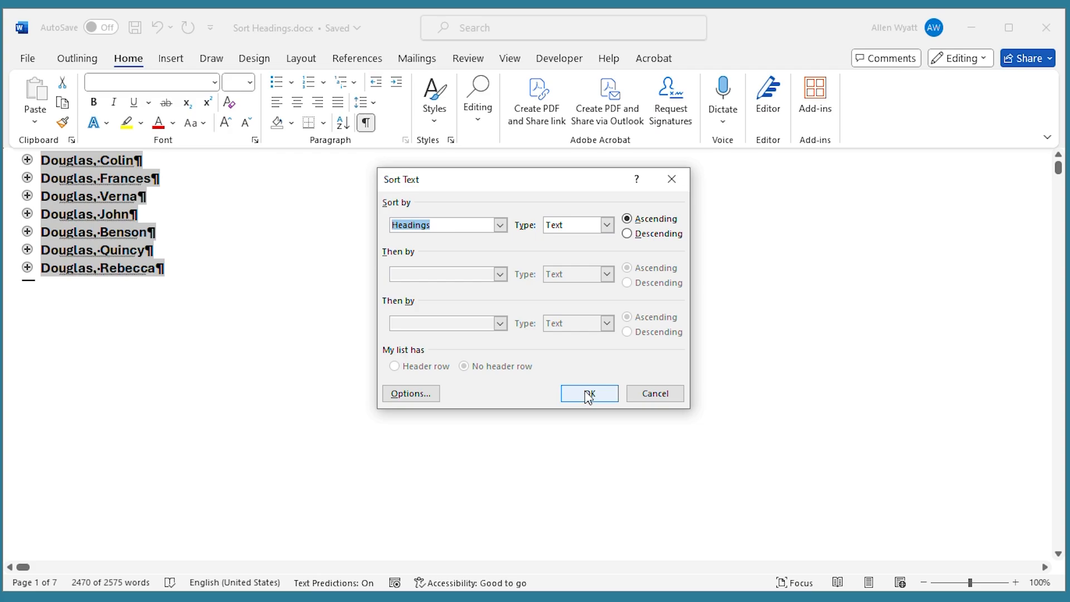
# Step: Confirm the sort, ordering headings Benson through Verna, and display the Outlining tools
pyautogui.click(589, 394)
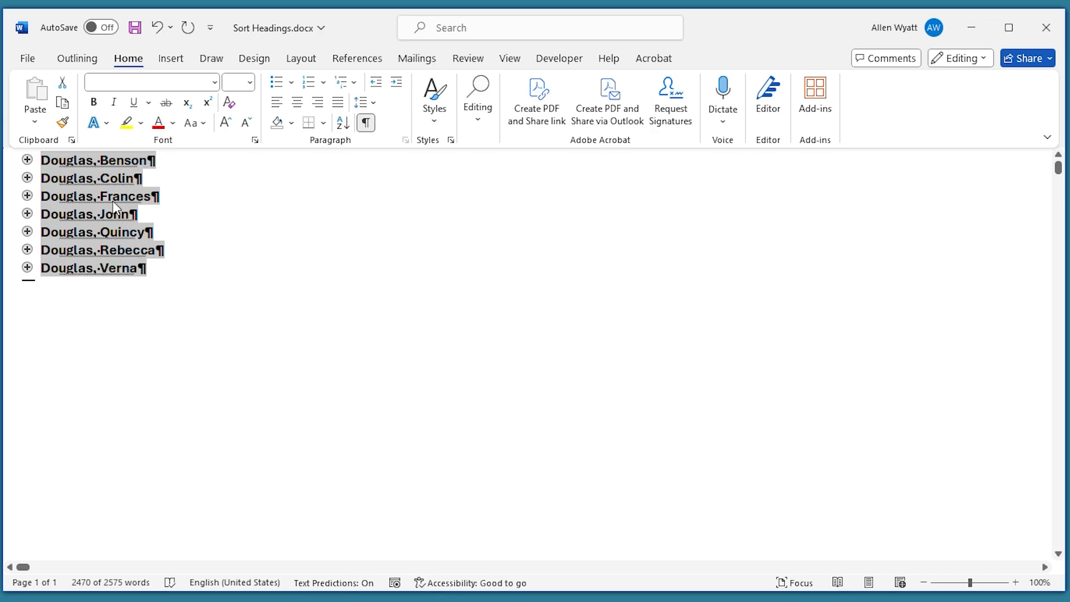
pyautogui.moveTo(150, 228)
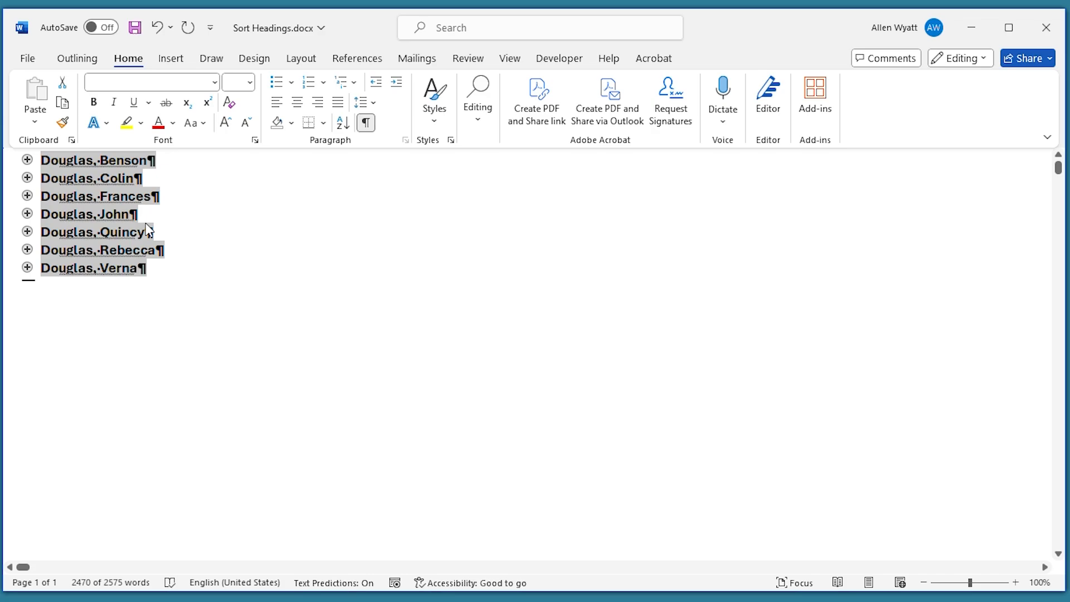
pyautogui.moveTo(92, 68)
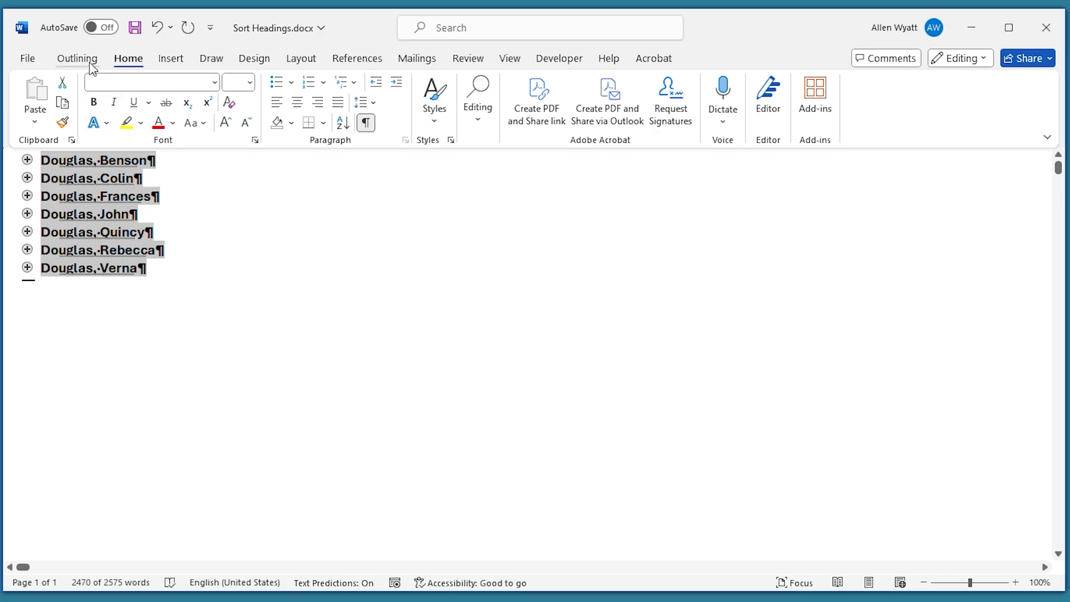
pyautogui.click(77, 58)
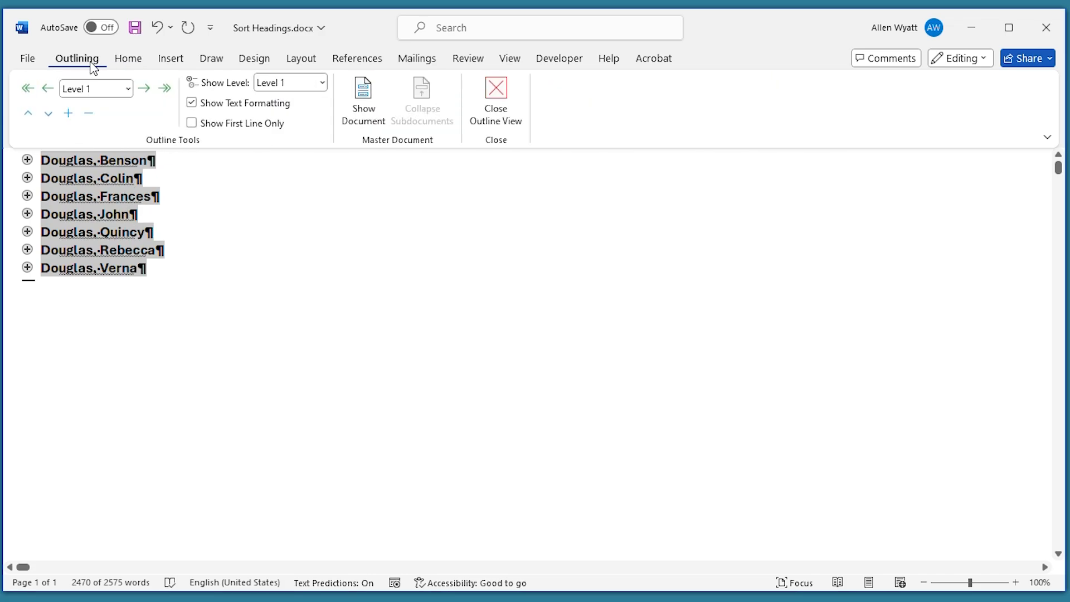
pyautogui.moveTo(496, 95)
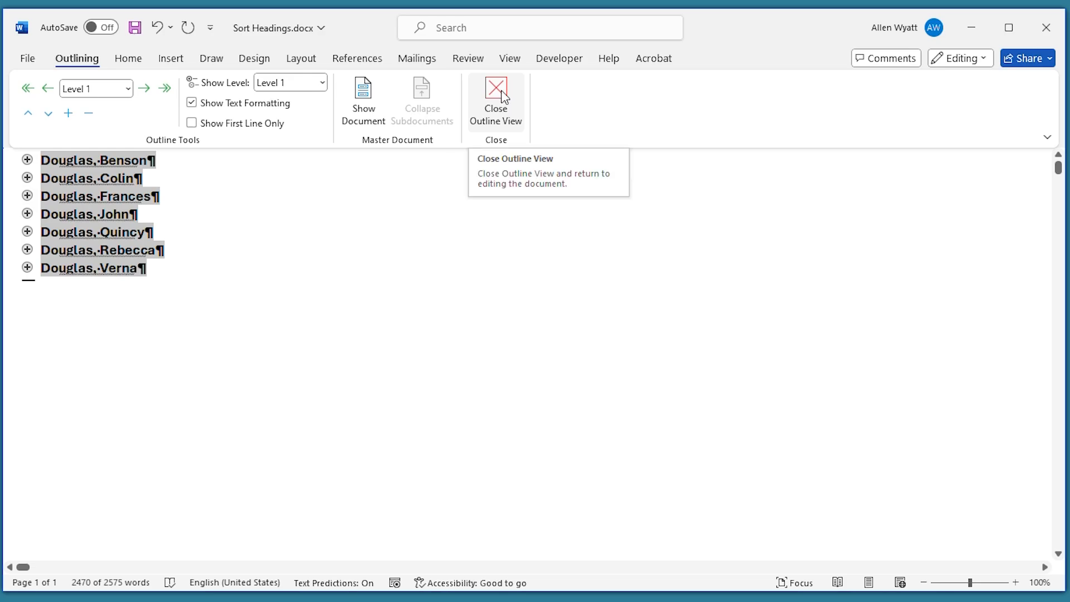
# Step: Close Outline view, try Read Mode, then return to Print Layout and scroll
pyautogui.click(495, 90)
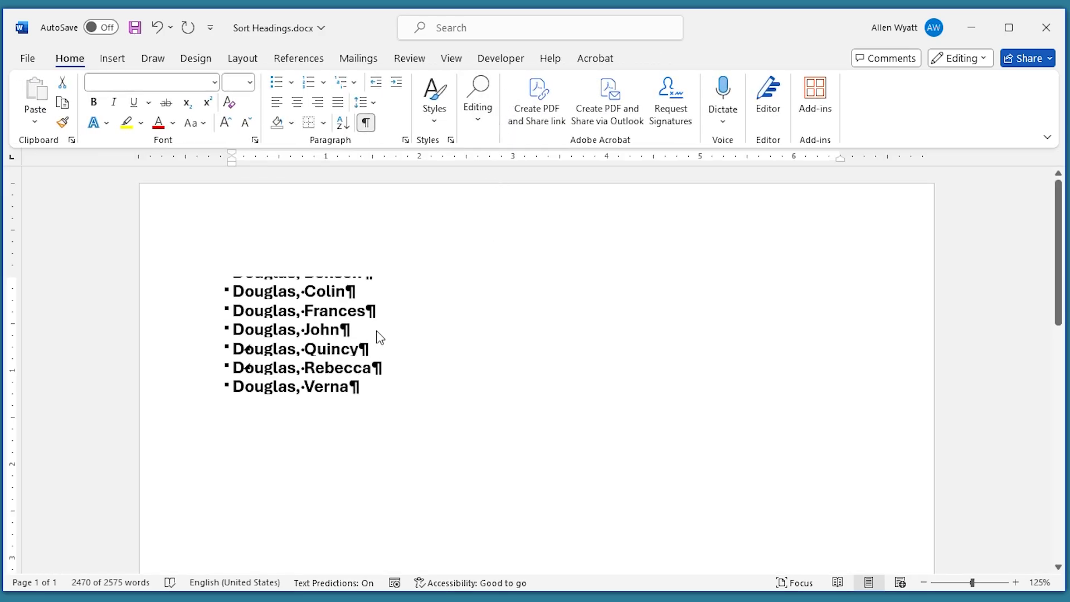
pyautogui.moveTo(311, 332)
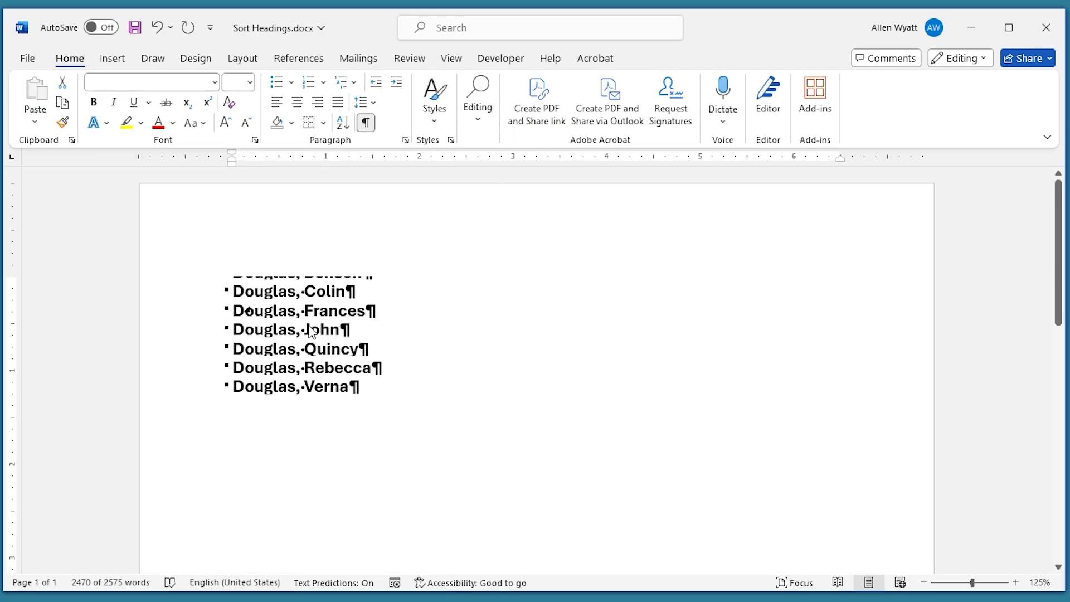
pyautogui.moveTo(451, 350)
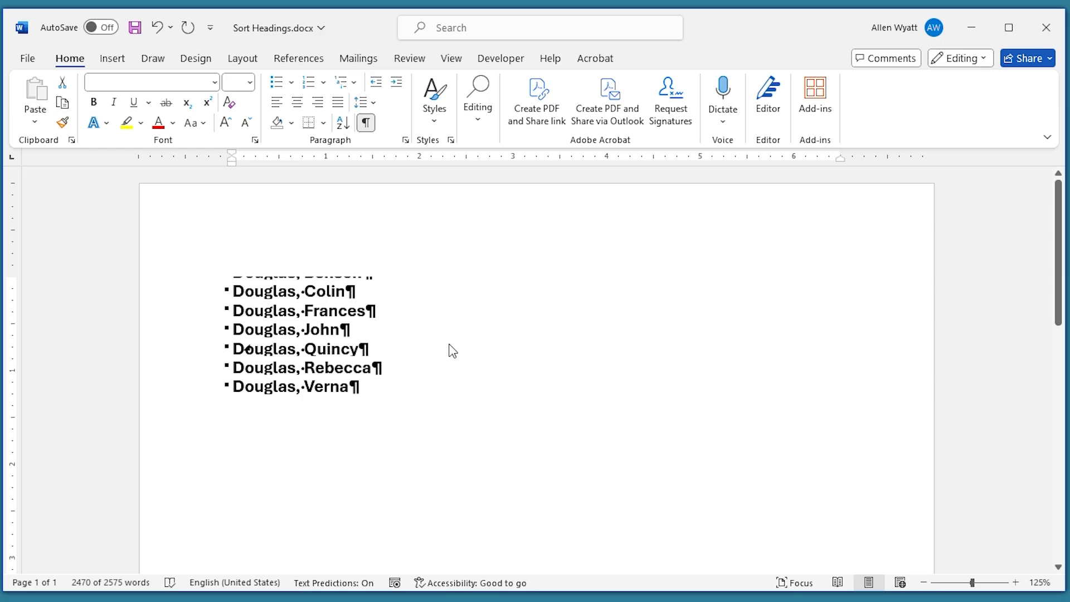
pyautogui.moveTo(379, 347)
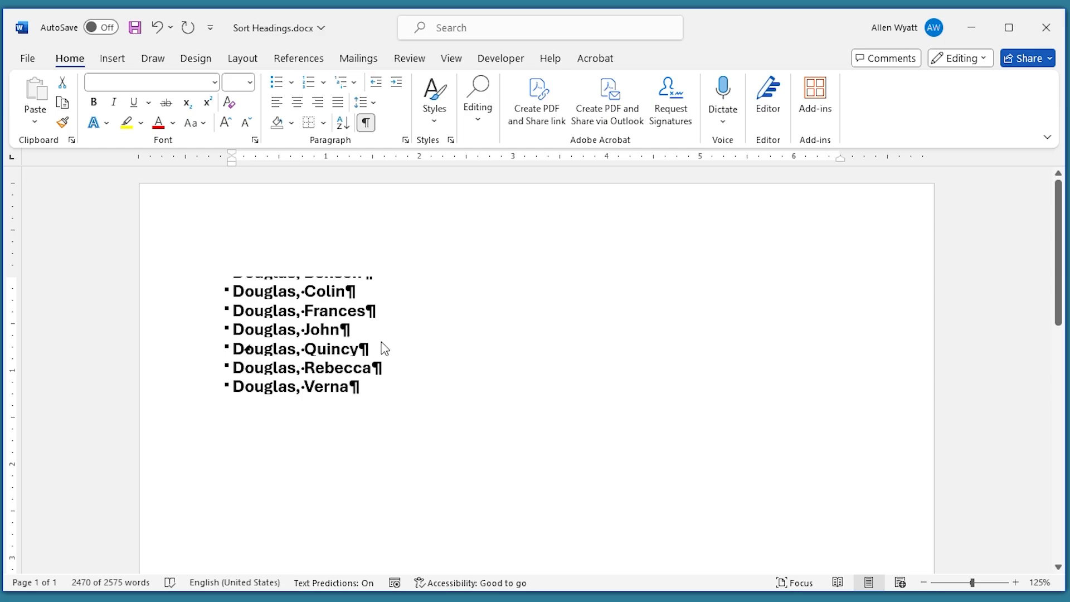
pyautogui.moveTo(375, 347)
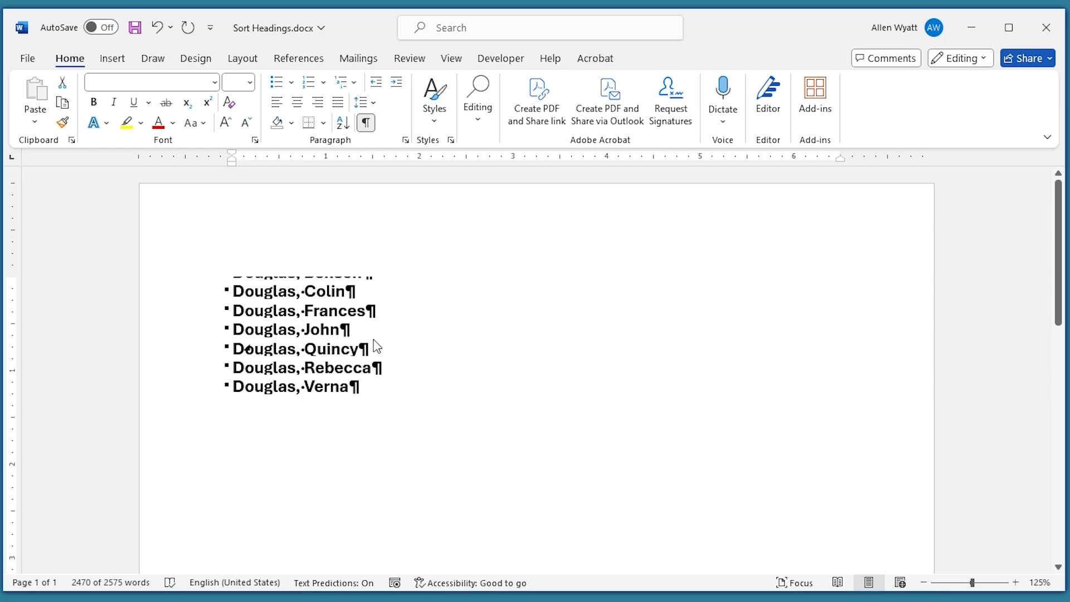
pyautogui.moveTo(713, 420)
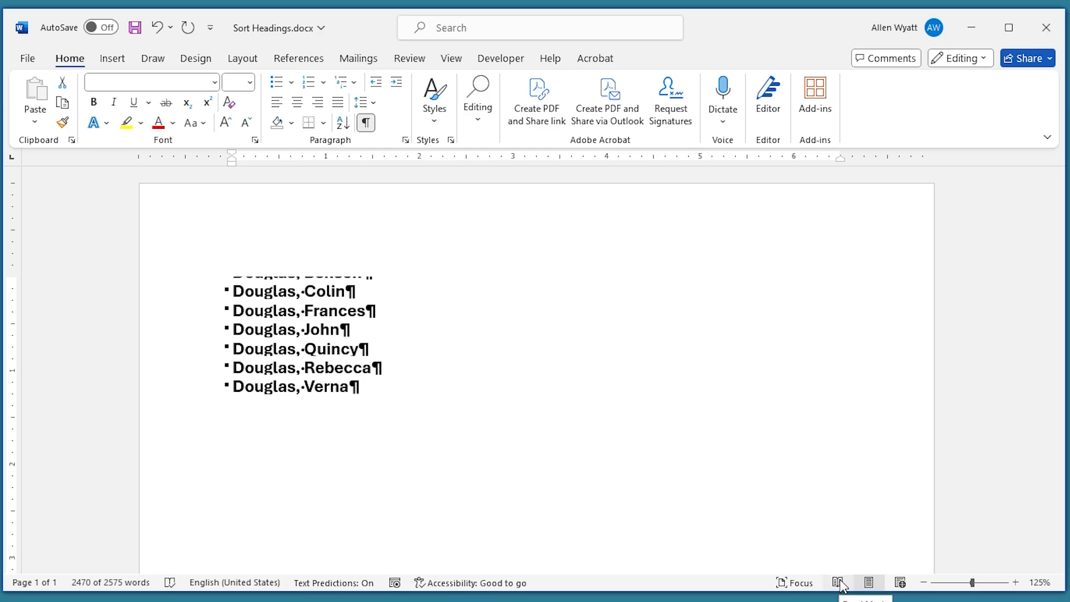
pyautogui.moveTo(845, 585)
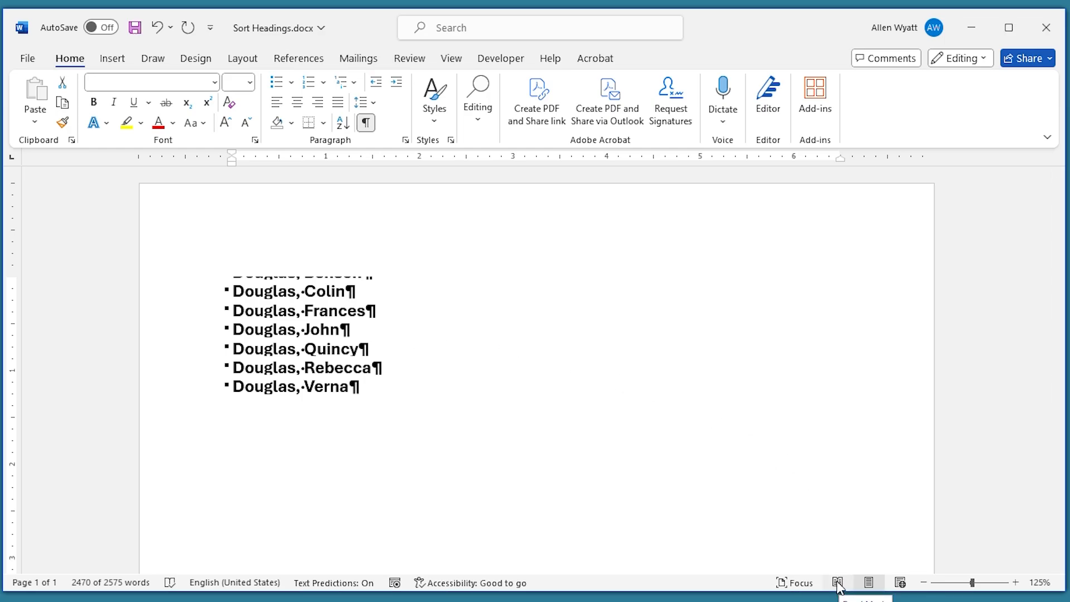
pyautogui.click(836, 582)
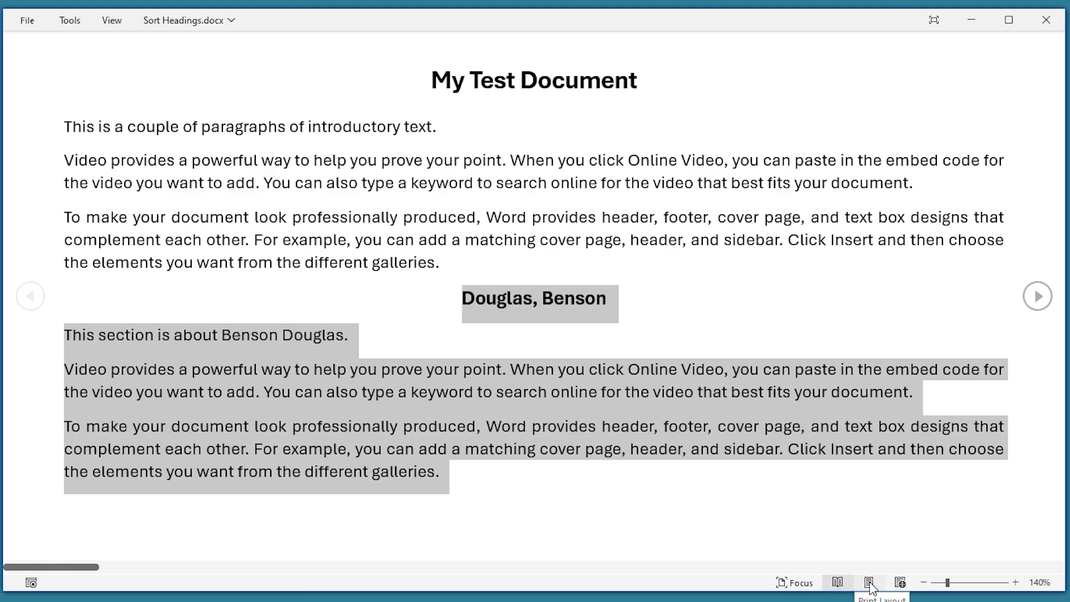
pyautogui.click(869, 580)
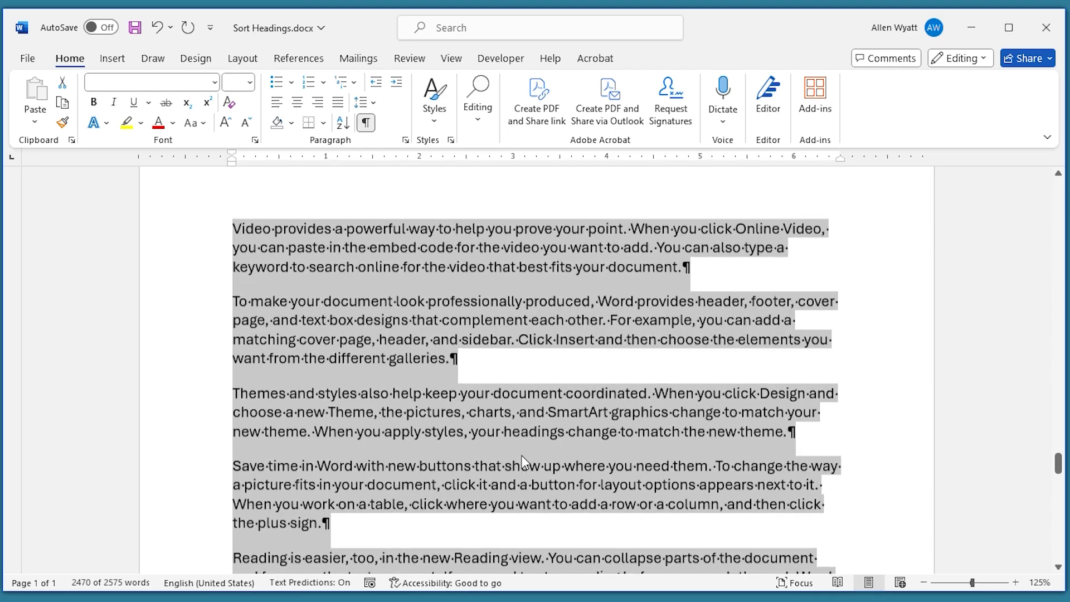
pyautogui.scroll(-3)
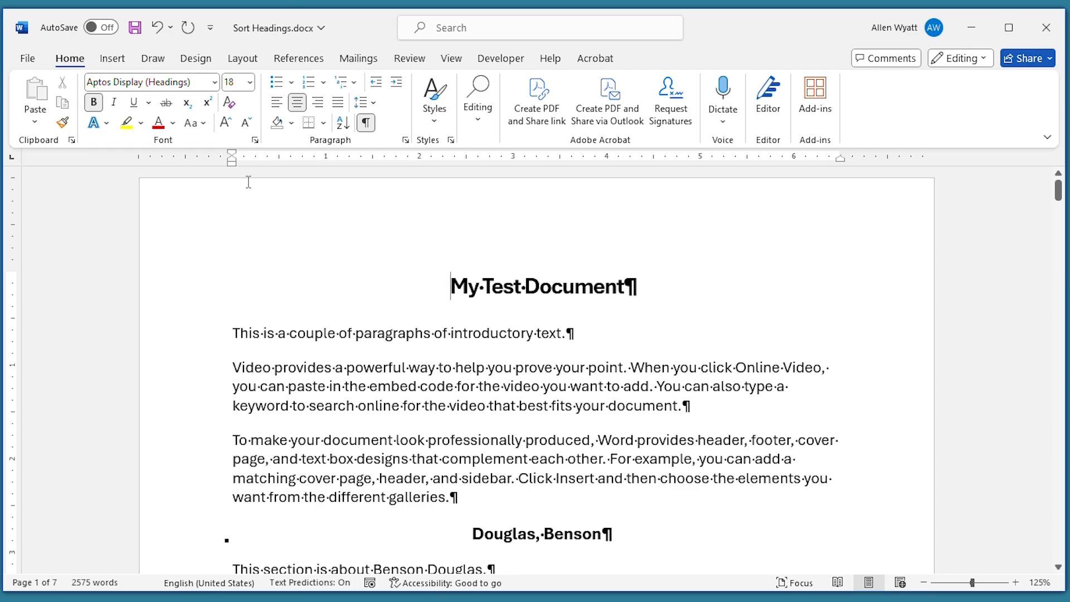
# Step: Reopen Outline view at Level 2 and select the Virginia, Peter and Thomas sub-headings
pyautogui.click(450, 58)
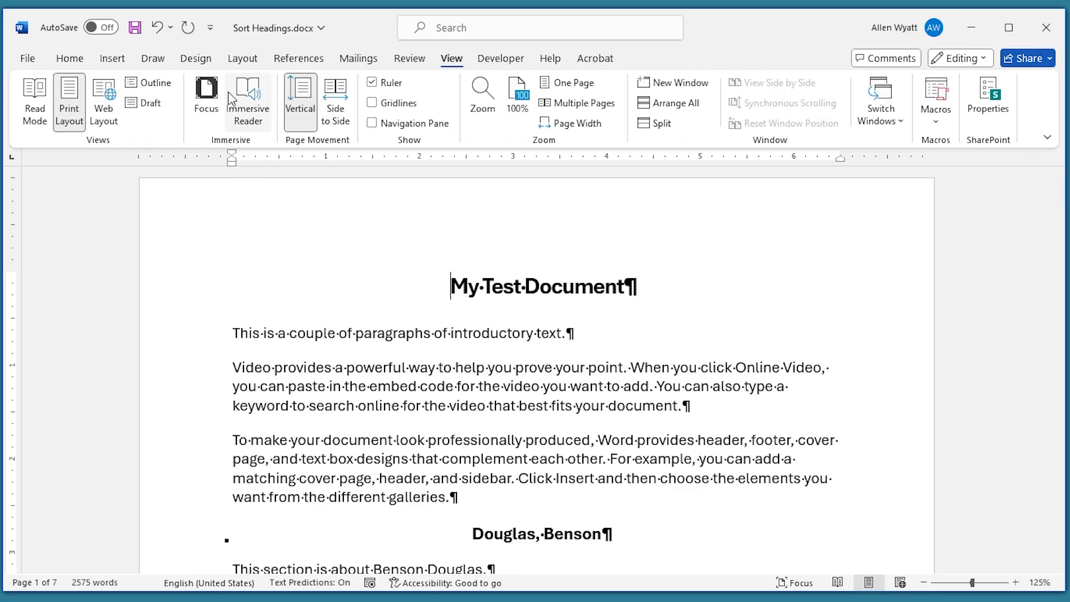
pyautogui.click(130, 82)
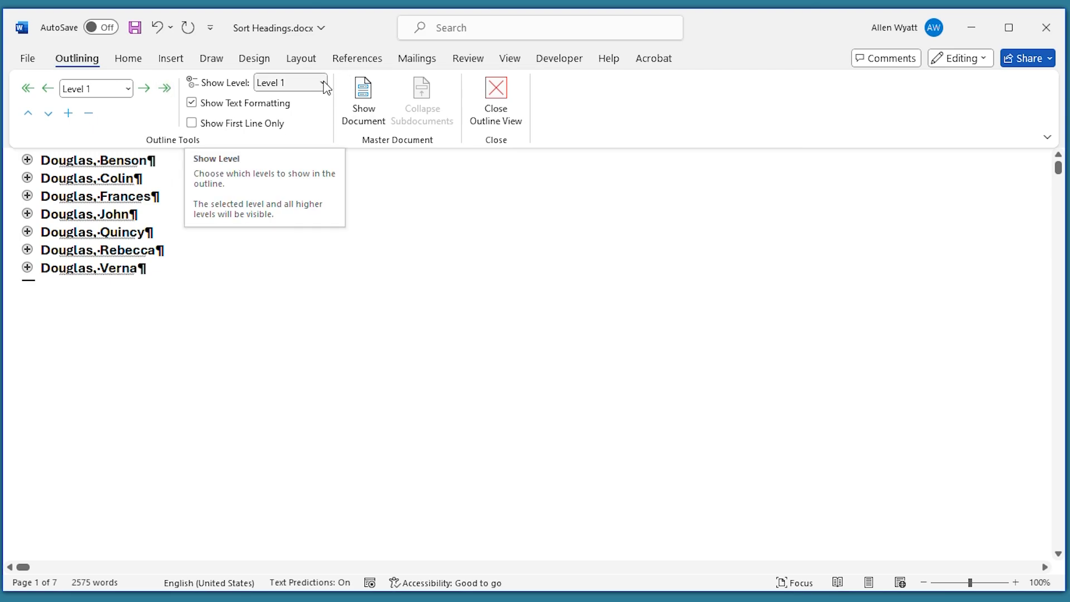
pyautogui.click(325, 82)
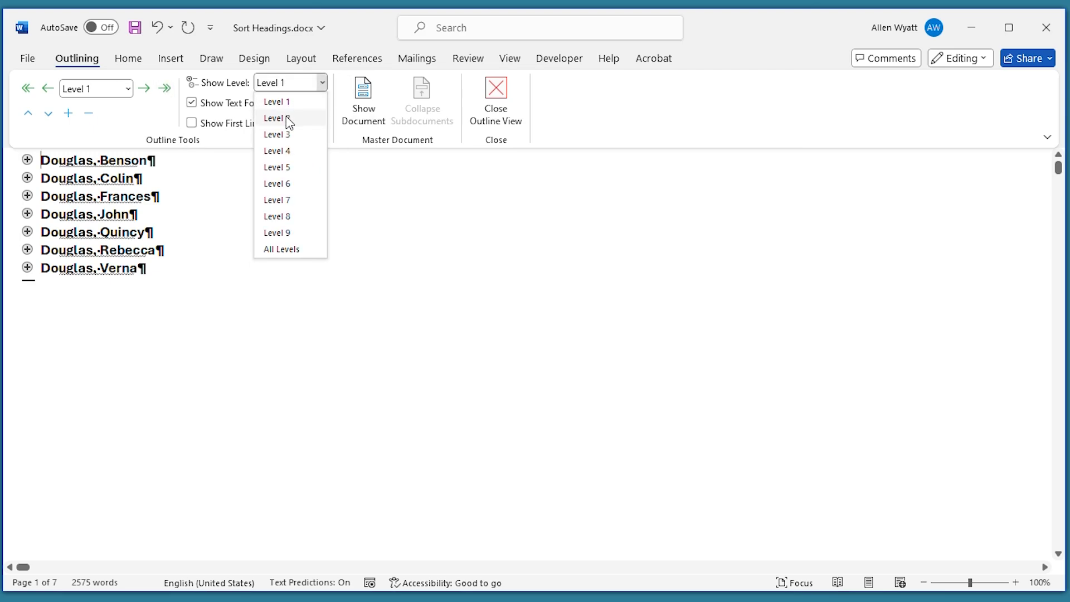
pyautogui.click(276, 118)
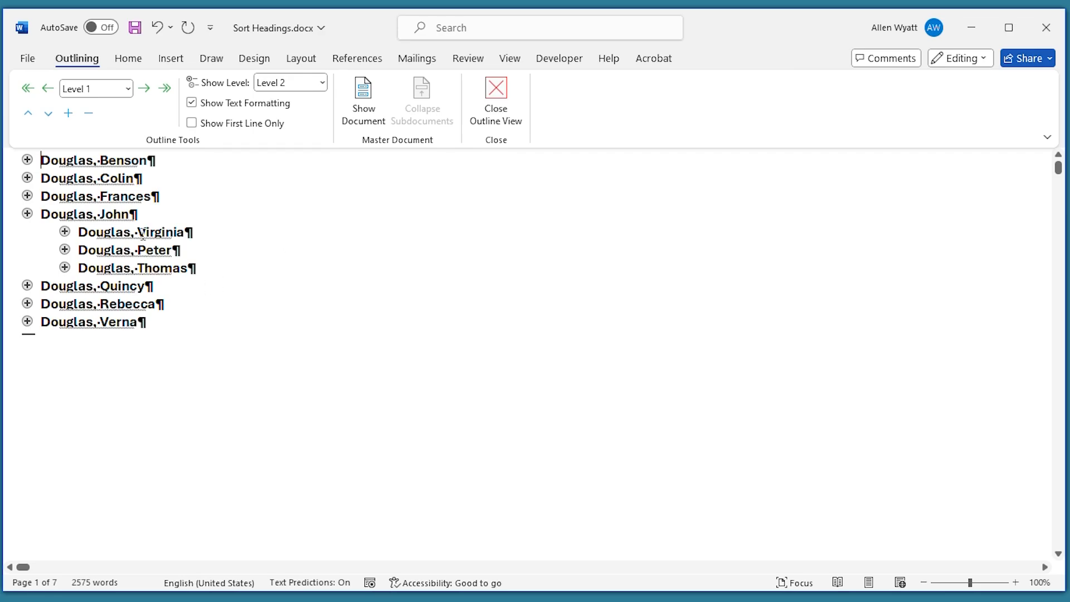
pyautogui.moveTo(193, 283)
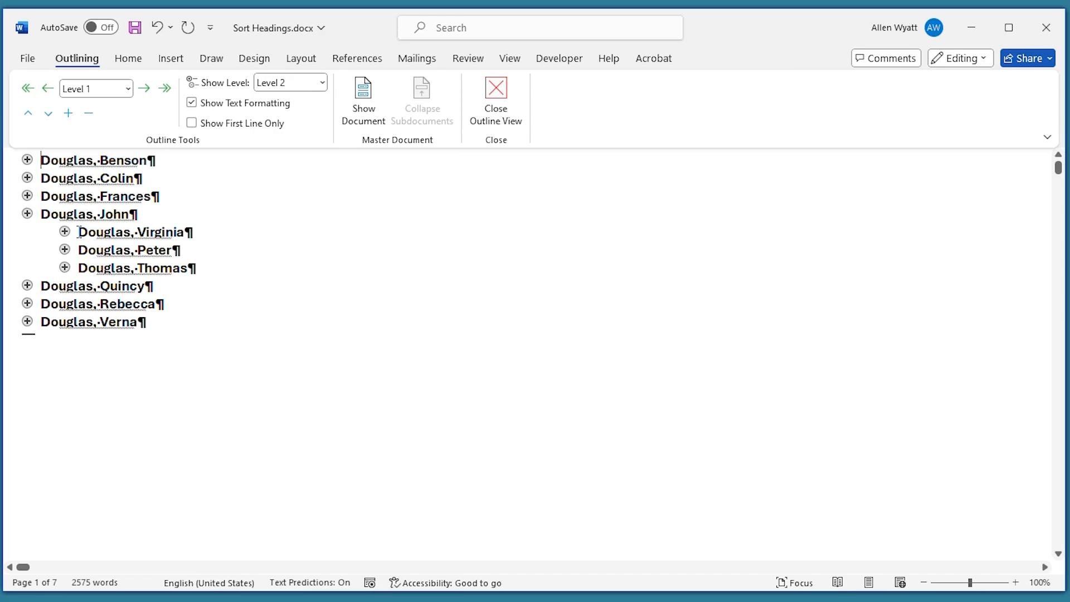
pyautogui.moveTo(77, 231); pyautogui.dragTo(198, 267)
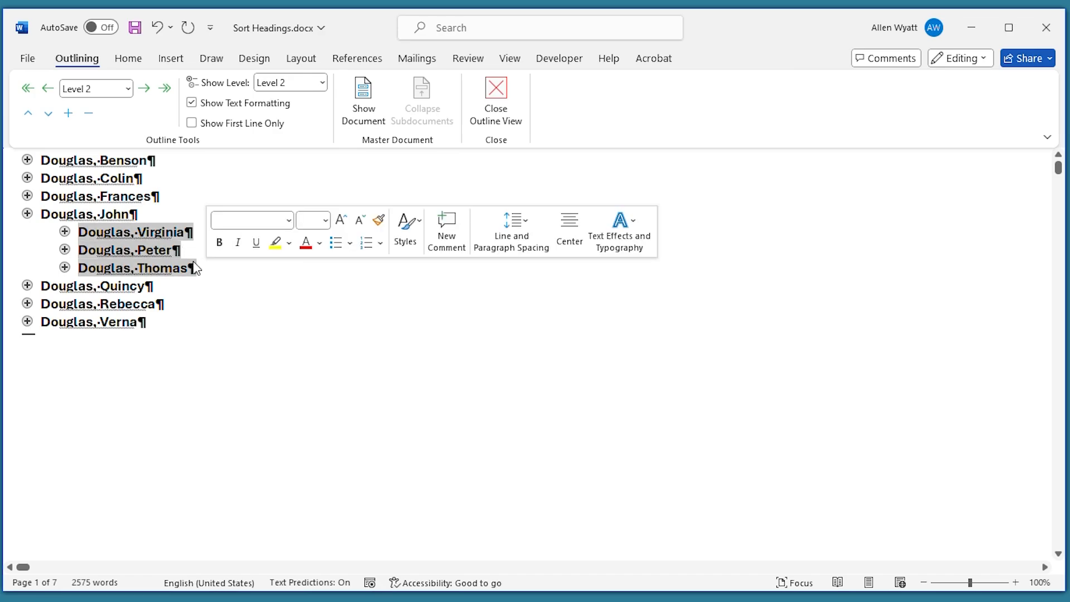